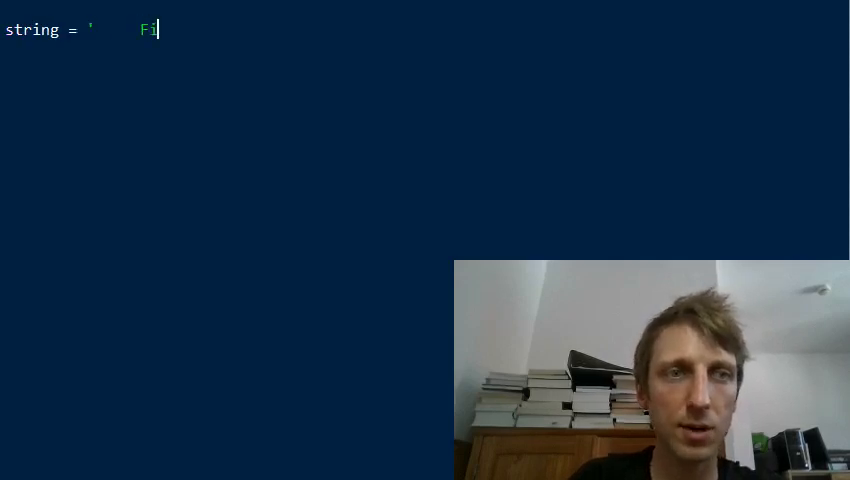
Assign string = ' Finxter is cool \n \t ' and start a print call on the next line
{"action": "type", "text": "nxter is cool"}
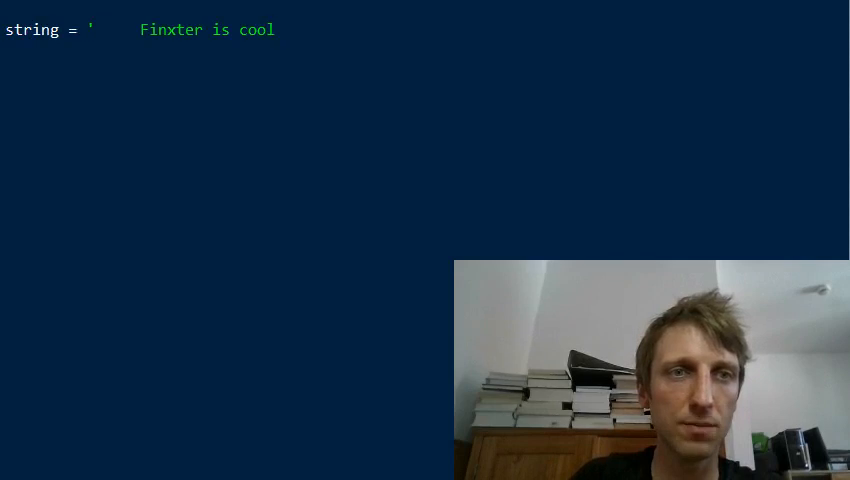
{"action": "type", "text": "\\n  \\t"}
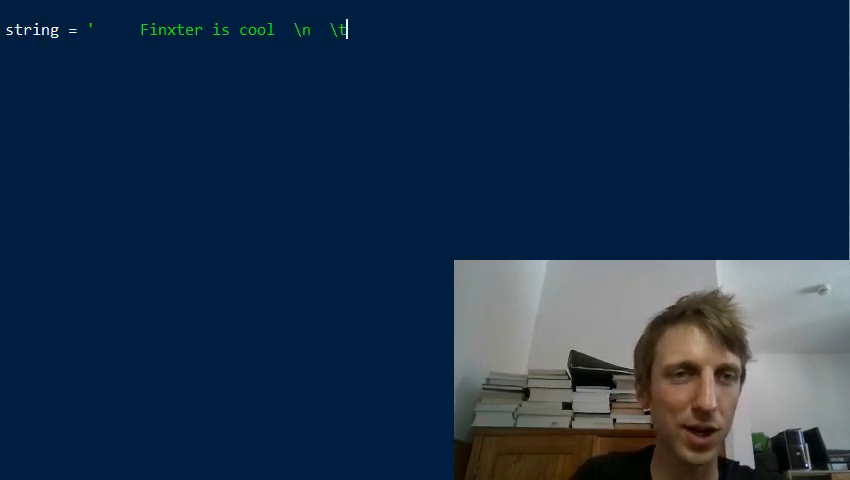
{"action": "type", "text": "'"}
{"action": "type", "text": "print("}
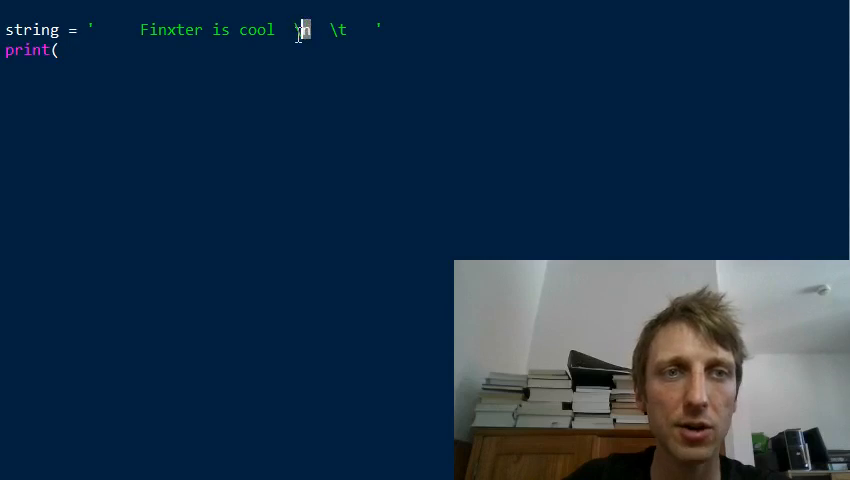
{"action": "type", "text": "\\n"}
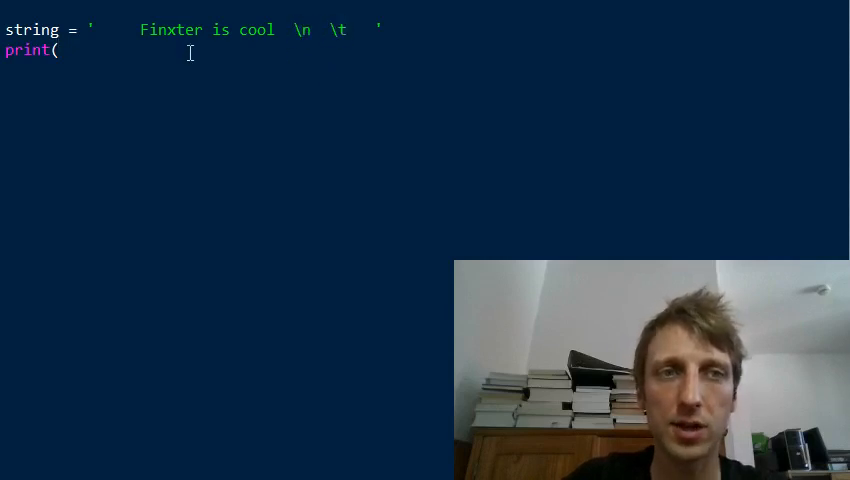
Complete the line as print(string.strip()) to strip the surrounding whitespace
{"action": "type", "text": "st"}
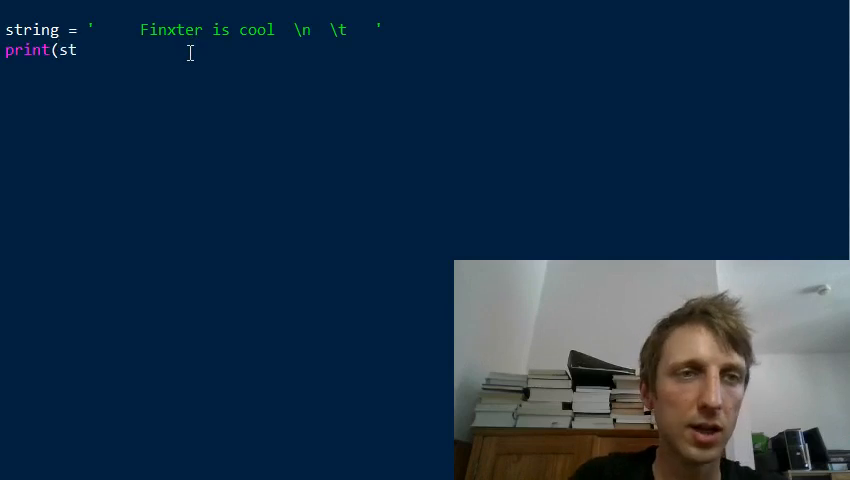
{"action": "type", "text": "ring."}
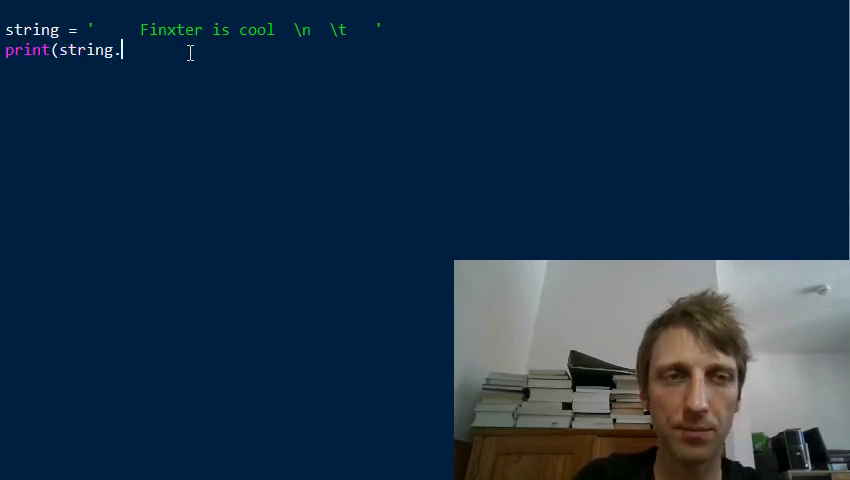
{"action": "type", "text": "."}
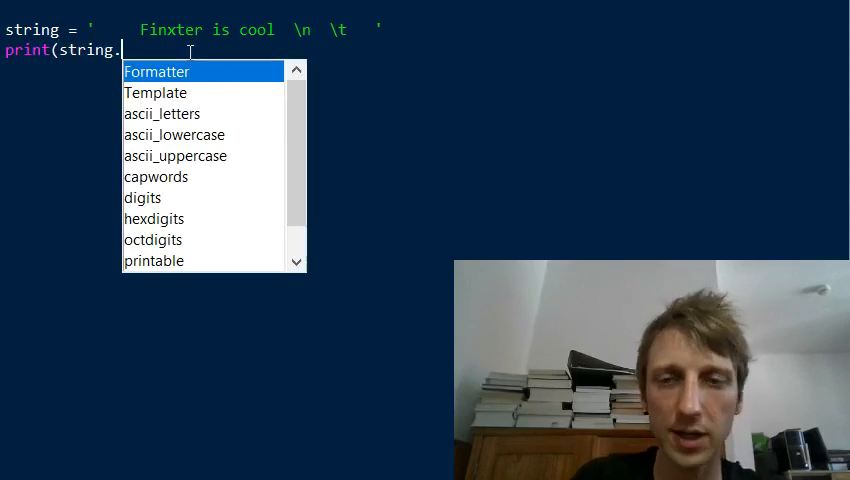
{"action": "type", "text": "strip"}
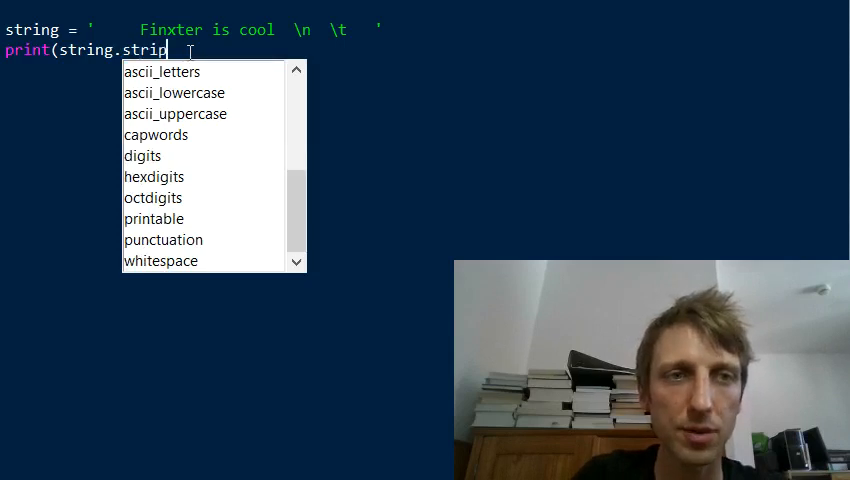
{"action": "type", "text": "())"}
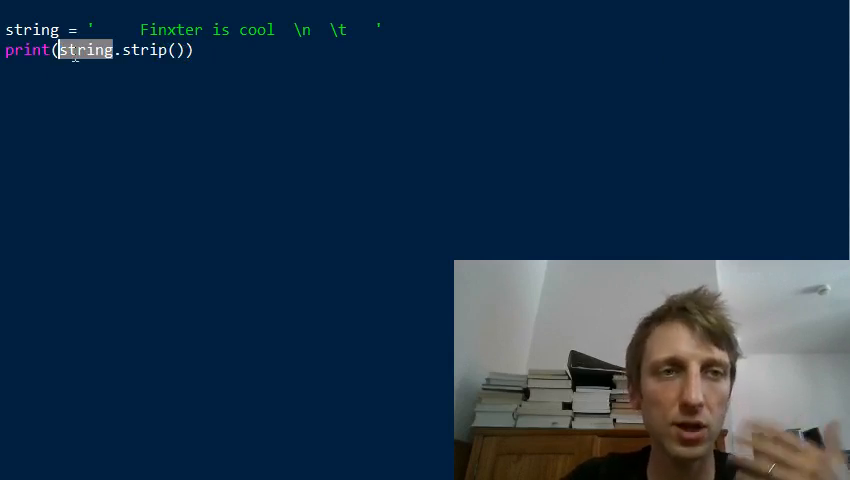
{"action": "double_click", "coordinate": [148, 50]}
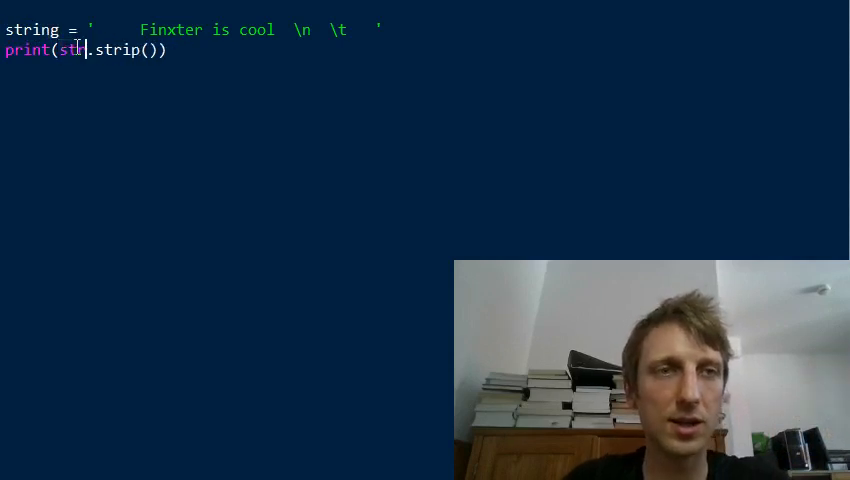
{"action": "type", "text": "ing"}
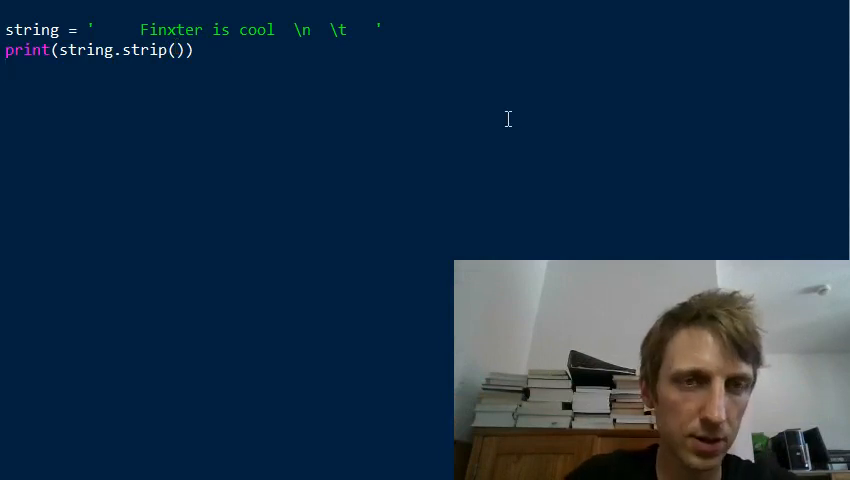
Run the module with F5 so the shell shows Finxter is cool trimmed
{"action": "key", "text": "F5"}
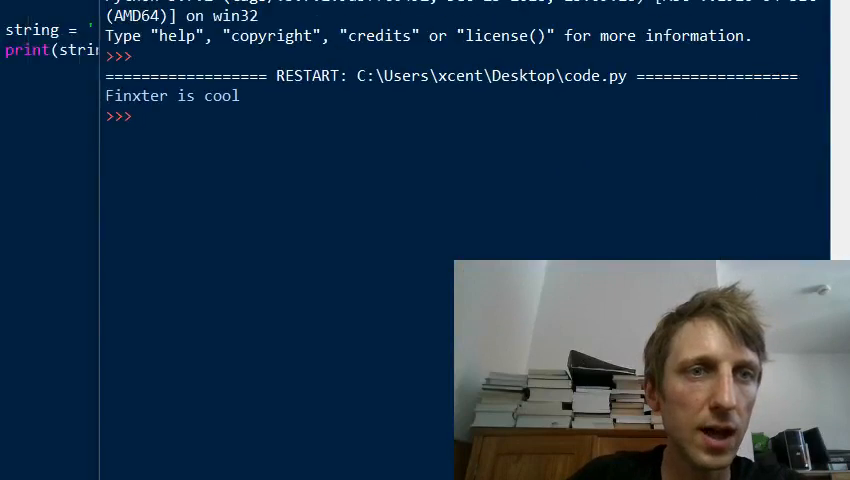
{"action": "double_click", "coordinate": [172, 96]}
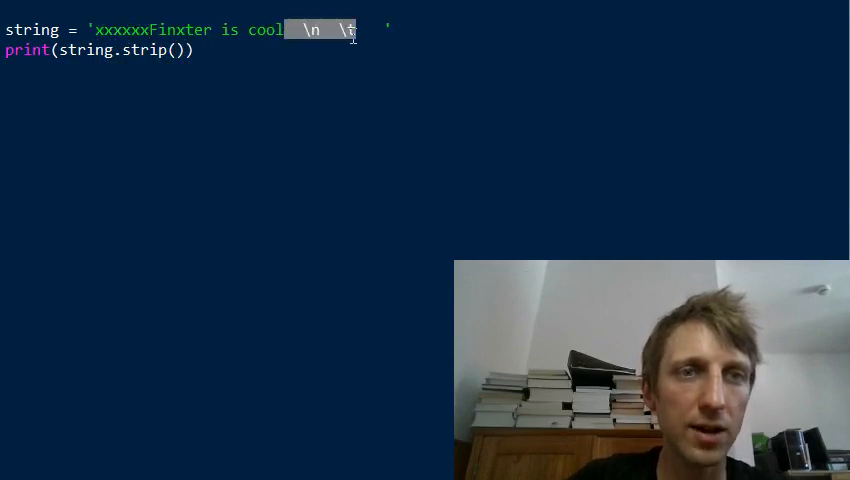
Pad the string with x characters, call strip('x'), and run the script
{"action": "type", "text": "xxxxxxx"}
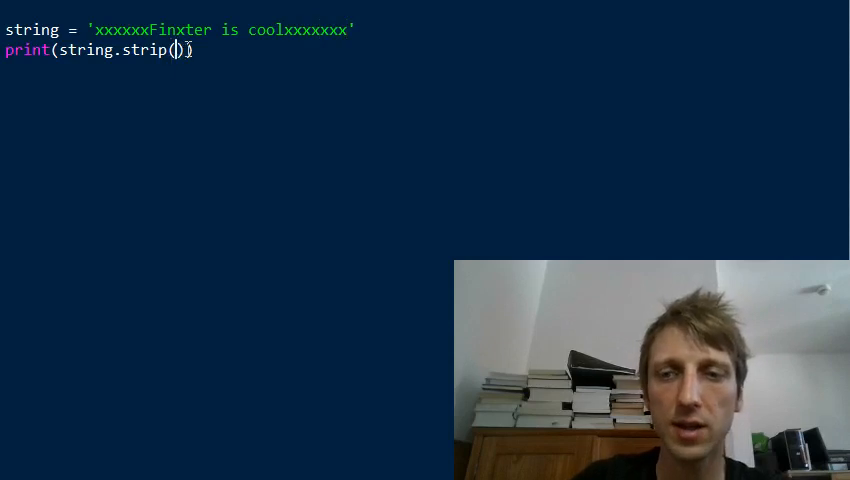
{"action": "type", "text": "'x'"}
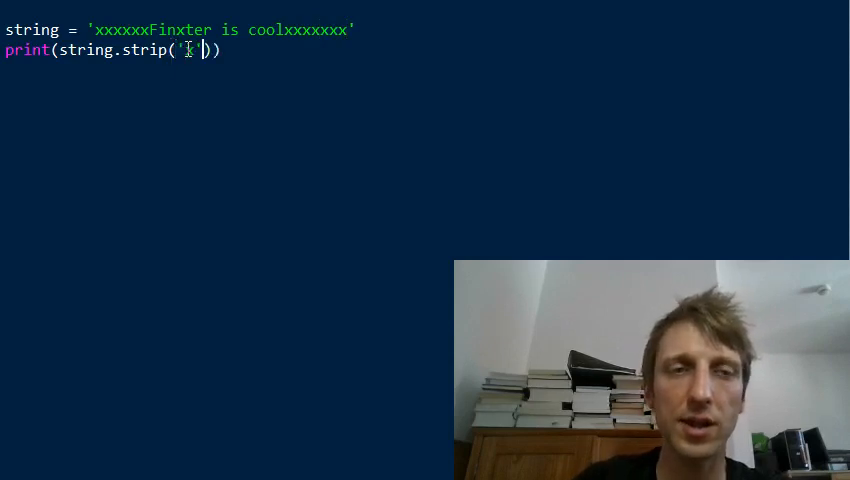
{"action": "type", "text": "x"}
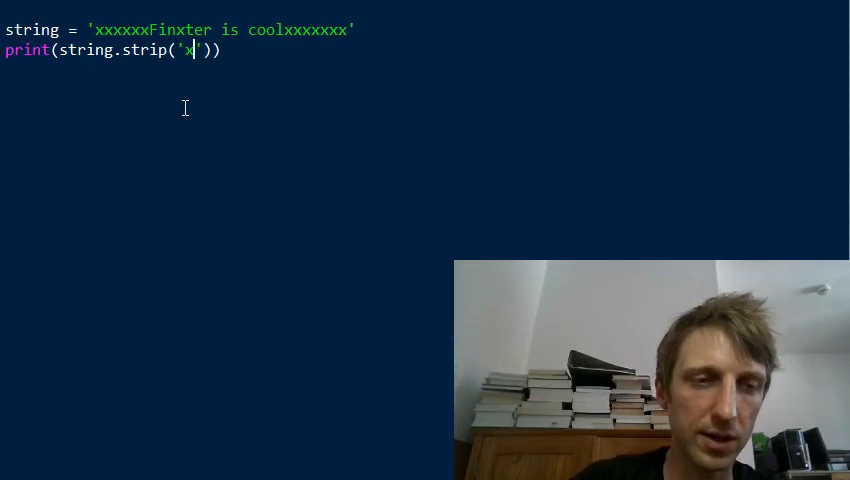
{"action": "key", "text": "F5"}
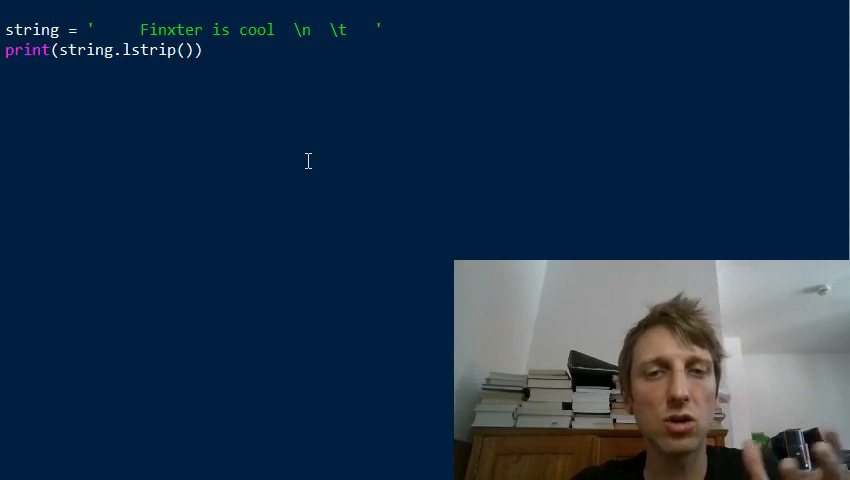
{"action": "mouse_move", "coordinate": [244, 84]}
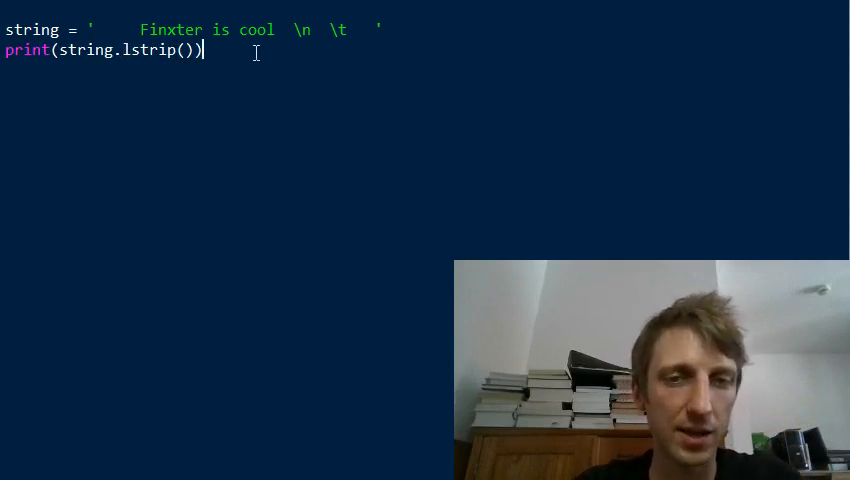
Run the script with lstrip() on the whitespace-padded string
{"action": "key", "text": "F5"}
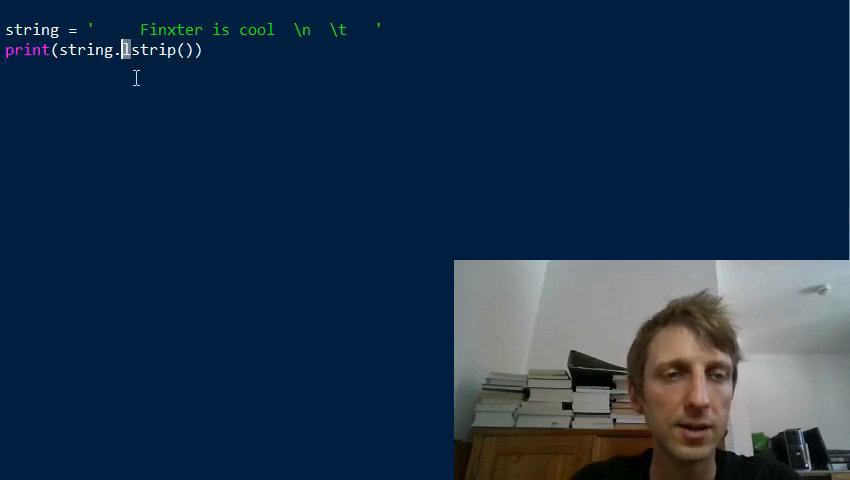
Change lstrip() to rstrip() so only trailing whitespace is removed
{"action": "type", "text": "r"}
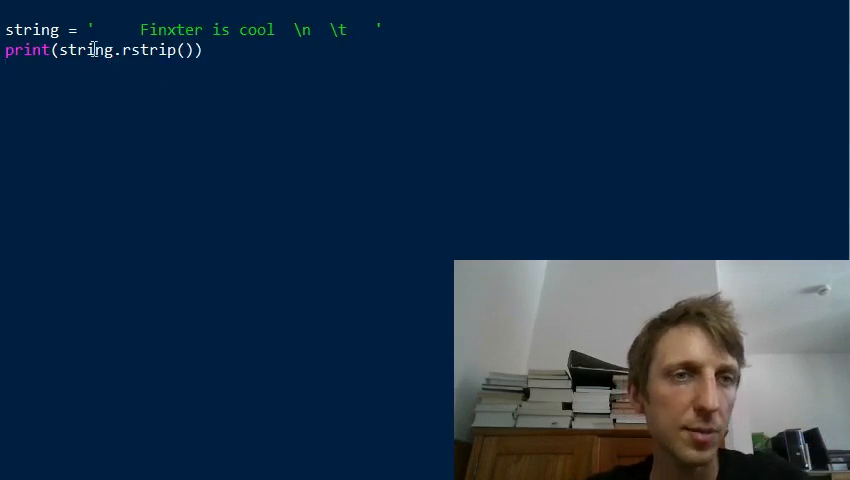
Prefix the string with ' xxxx yyyy' and call lstrip(' xy')
{"action": "type", "text": "xxxx"}
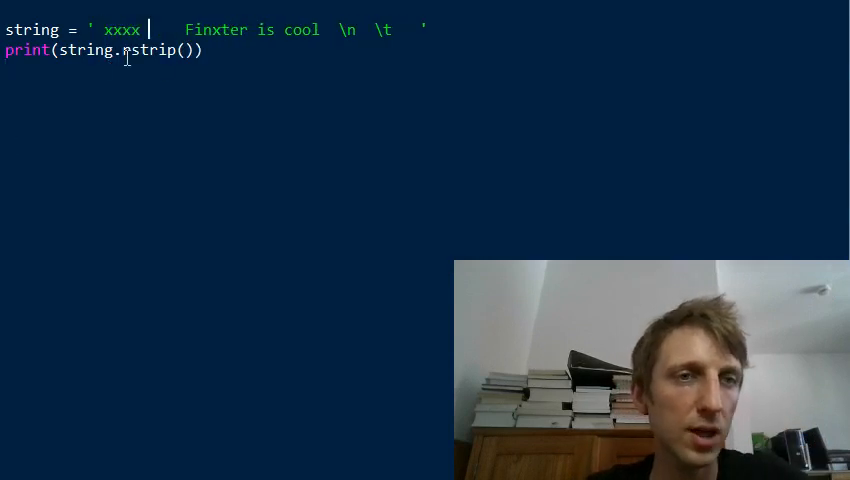
{"action": "type", "text": "yyyy"}
{"action": "left_click", "coordinate": [108, 50]}
{"action": "type", "text": "l"}
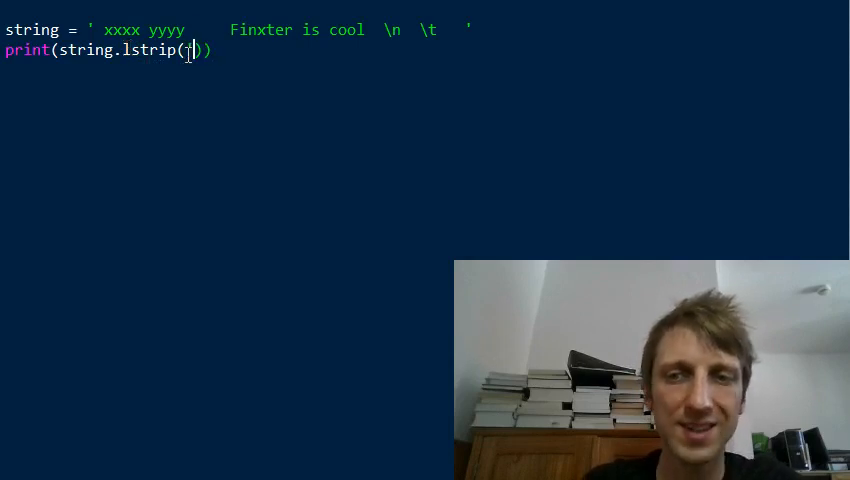
{"action": "type", "text": "'"}
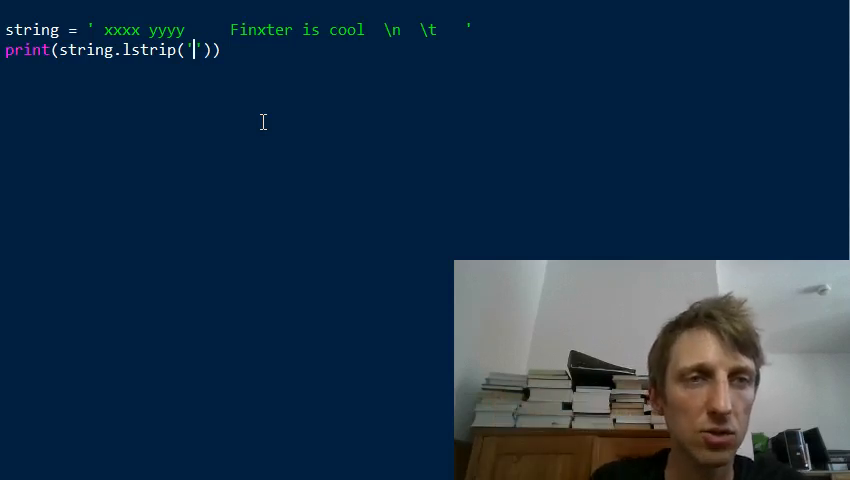
{"action": "type", "text": "x"}
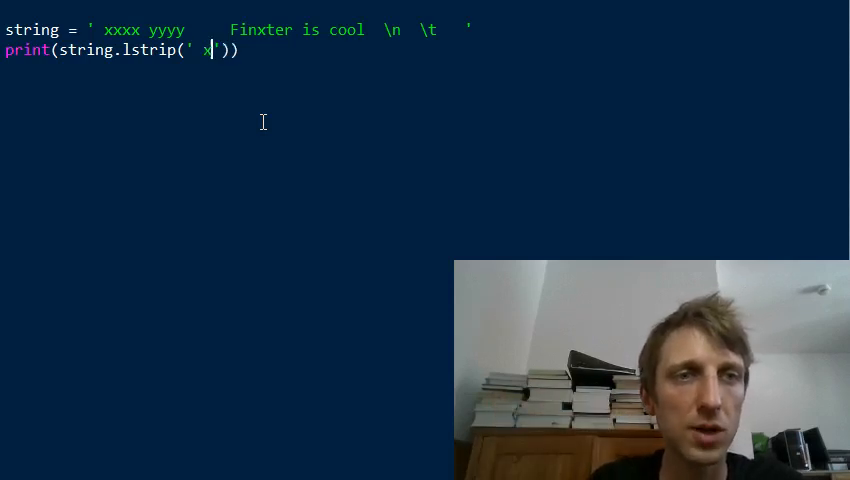
{"action": "type", "text": "y"}
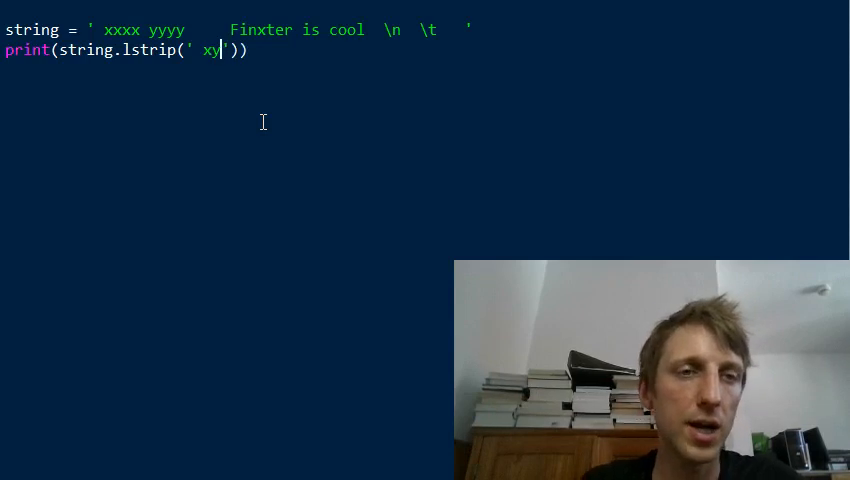